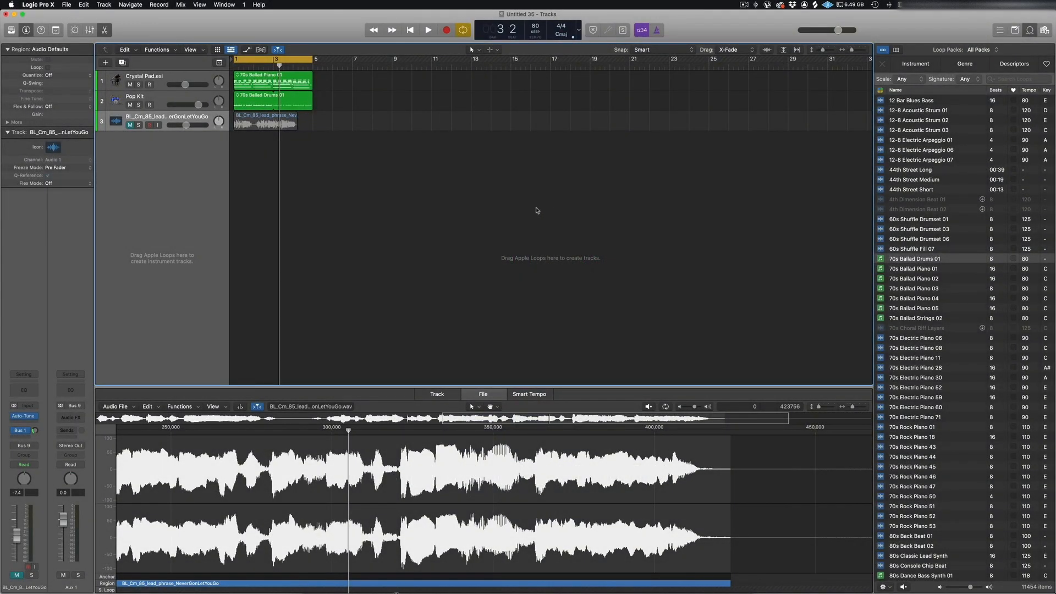
{"action": "mouse_move", "coordinate": [397, 213]}
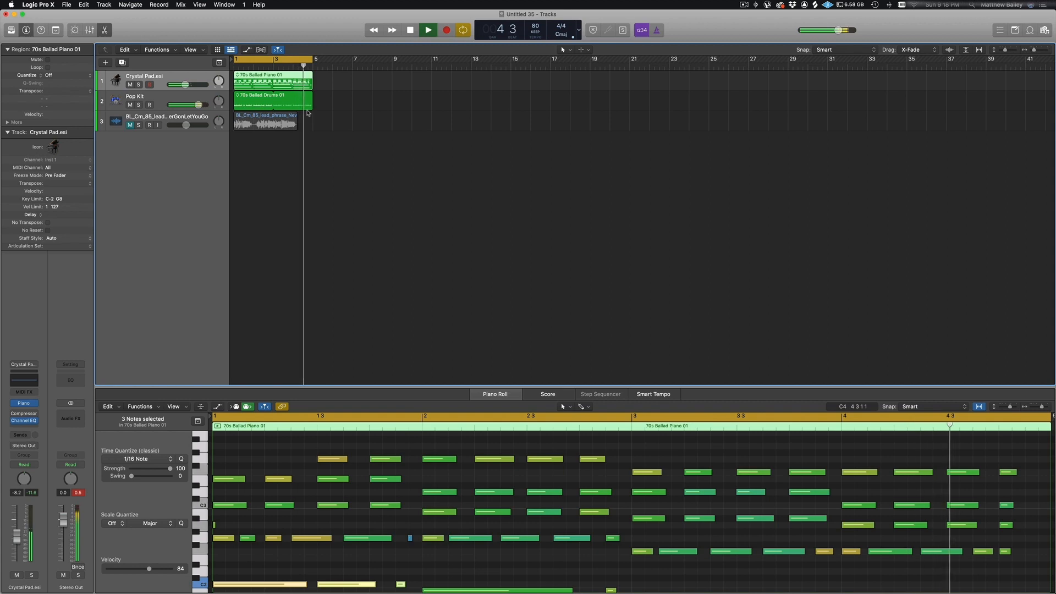
Step: Open Project Settings > Tuning, showing software instruments at 440 Hz, equal temperament
{"action": "left_click", "coordinate": [411, 30]}
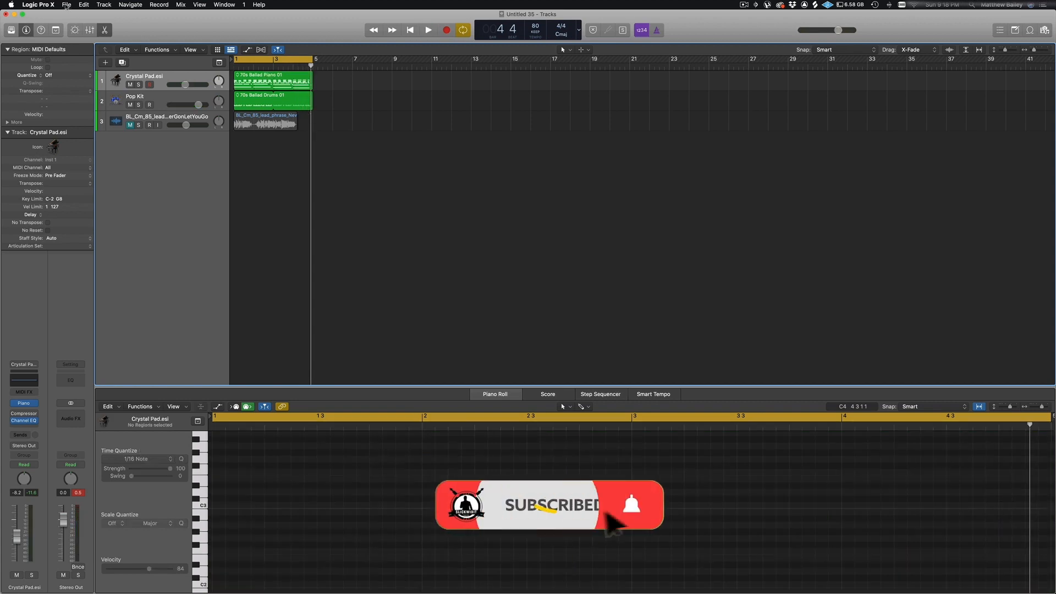
{"action": "left_click", "coordinate": [66, 5]}
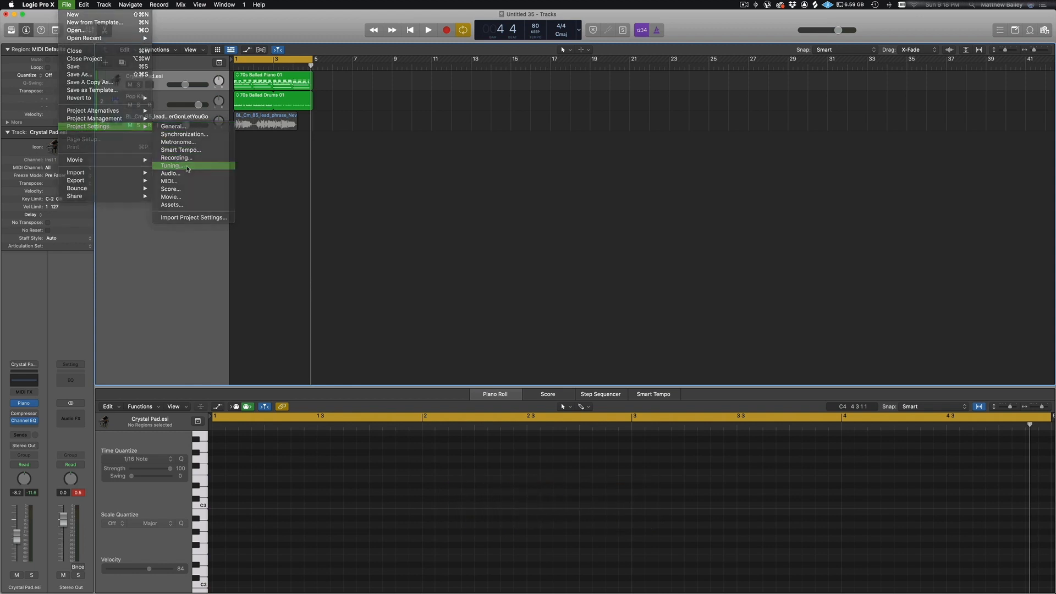
{"action": "left_click", "coordinate": [171, 165]}
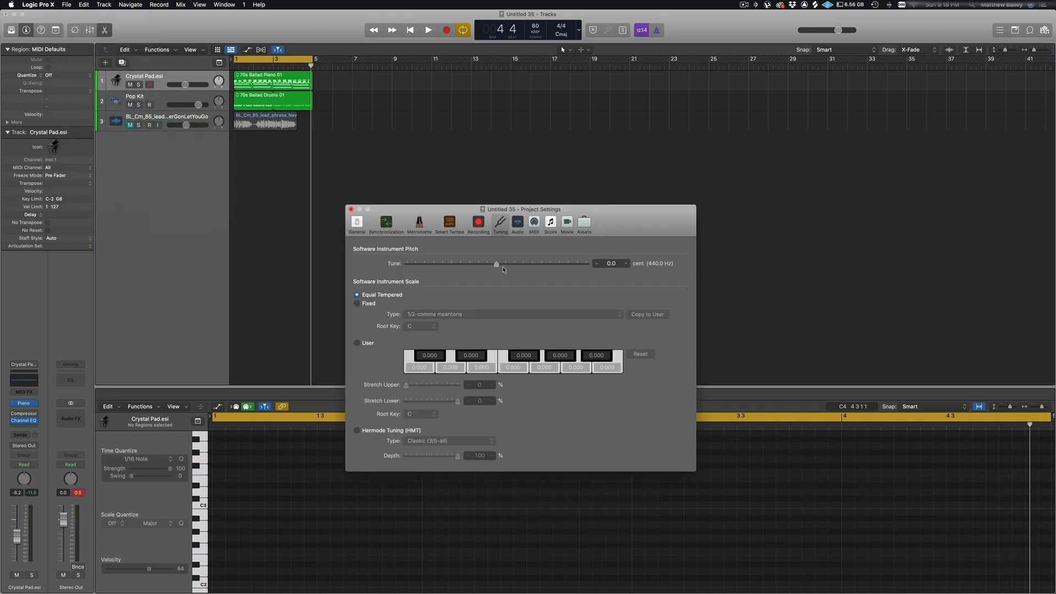
Step: Set the software instrument Tune value to -31.6 cents (432 Hz) during playback
{"action": "left_click", "coordinate": [429, 29]}
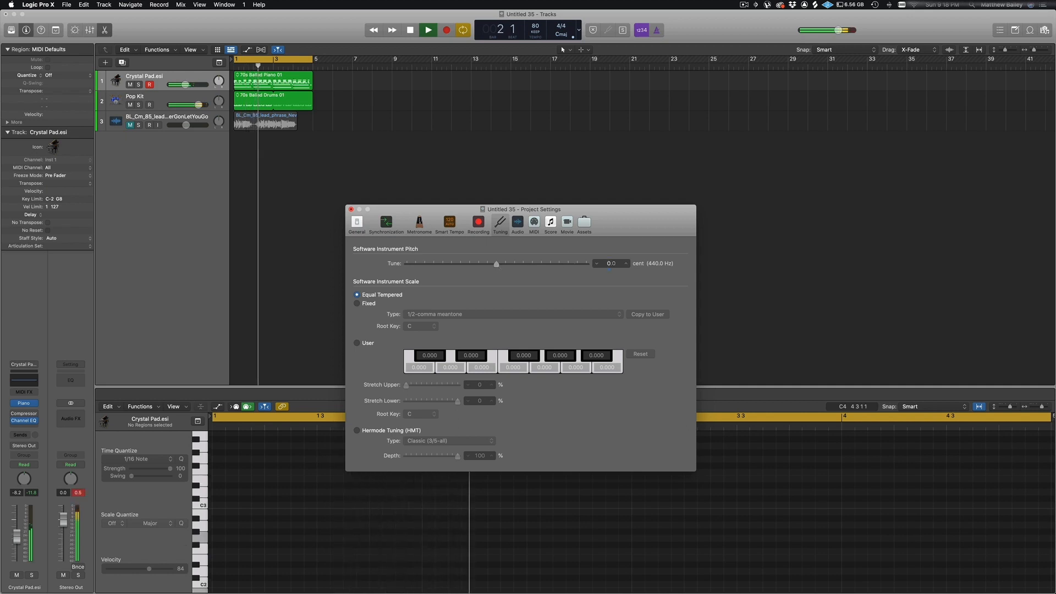
{"action": "left_click", "coordinate": [611, 263]}
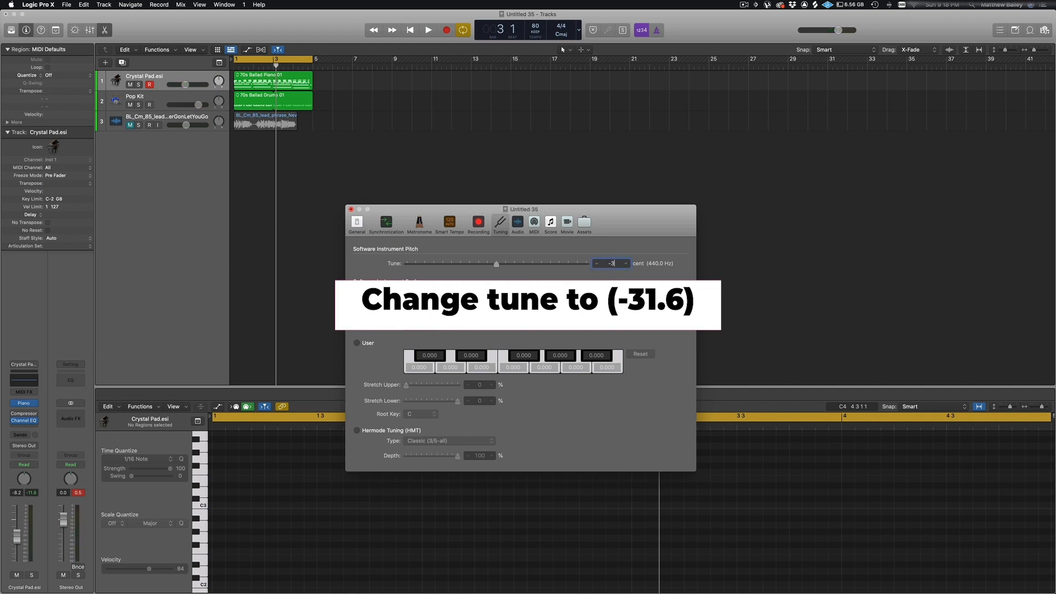
{"action": "type", "text": "-31.6"}
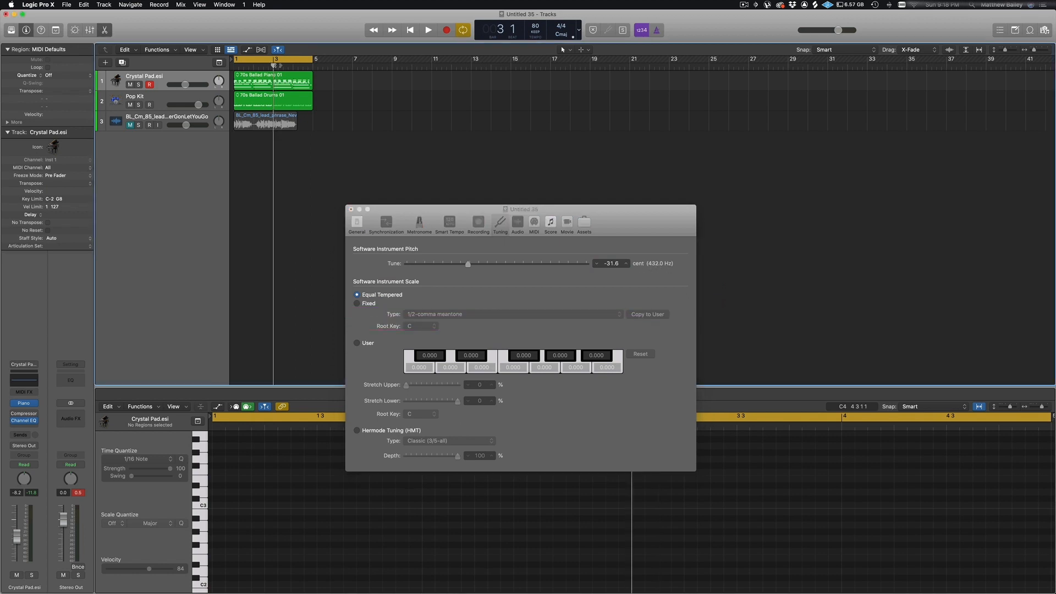
{"action": "left_click", "coordinate": [428, 30]}
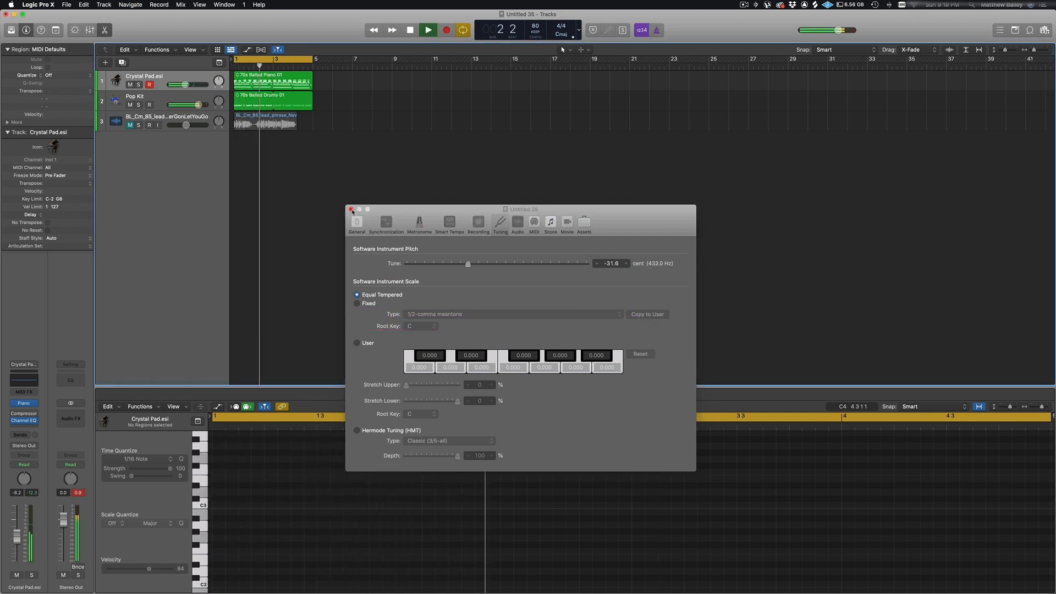
Step: Close Project Settings, then close the Crystal Pad Tuner after it reads 432 Hz
{"action": "left_click", "coordinate": [352, 209]}
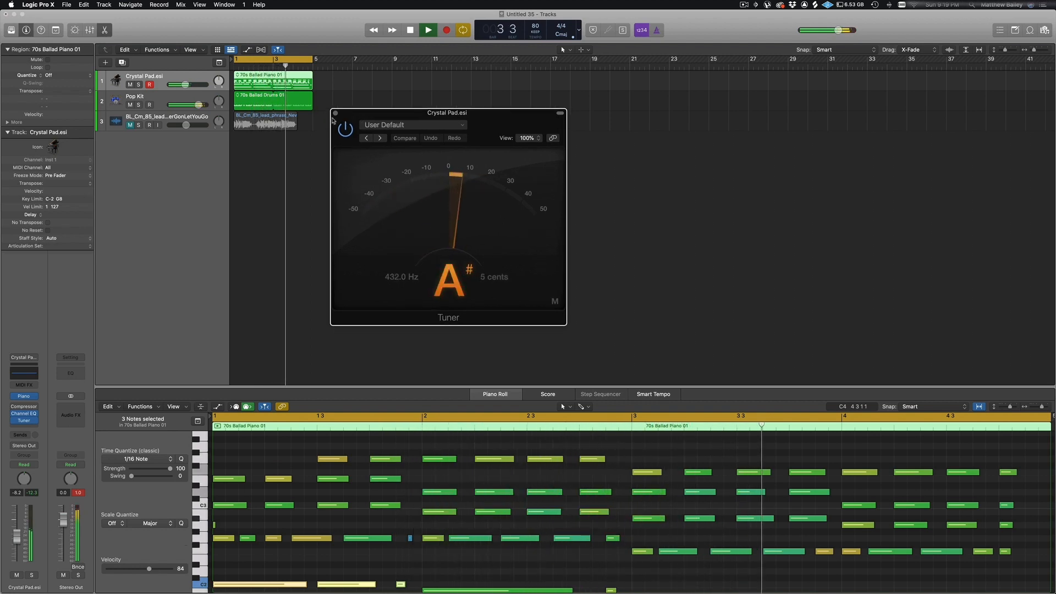
{"action": "left_click", "coordinate": [427, 30]}
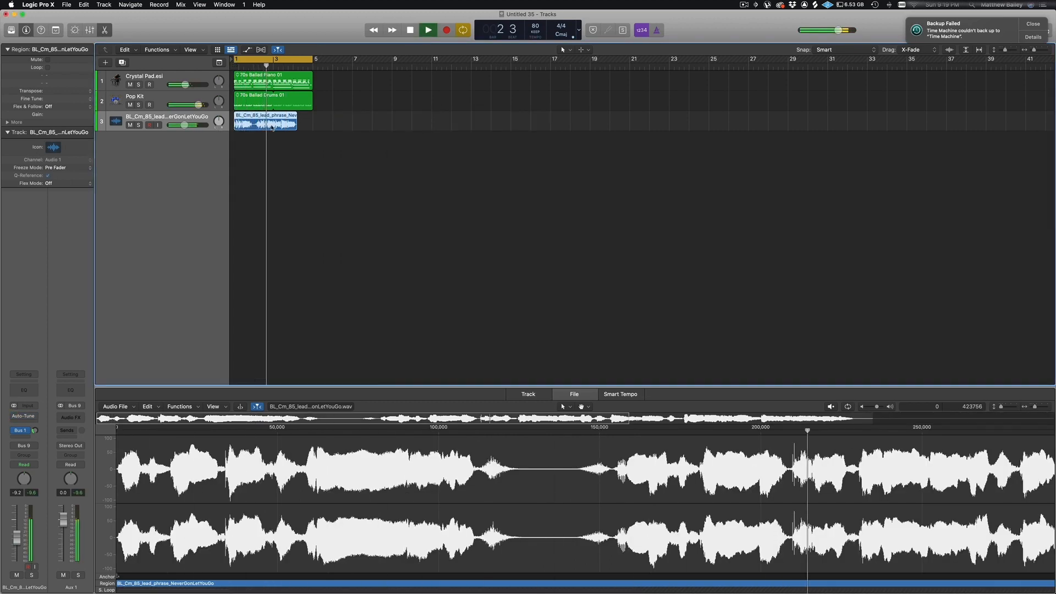
Step: Open the File menu to reach the Project Settings submenu
{"action": "left_click", "coordinate": [66, 5]}
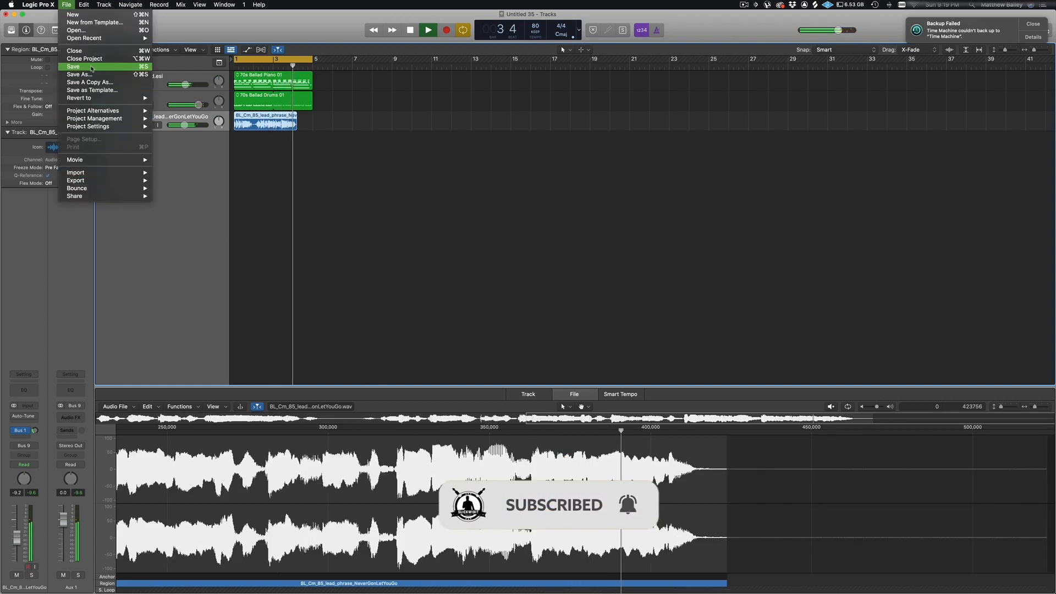
{"action": "mouse_move", "coordinate": [75, 180]}
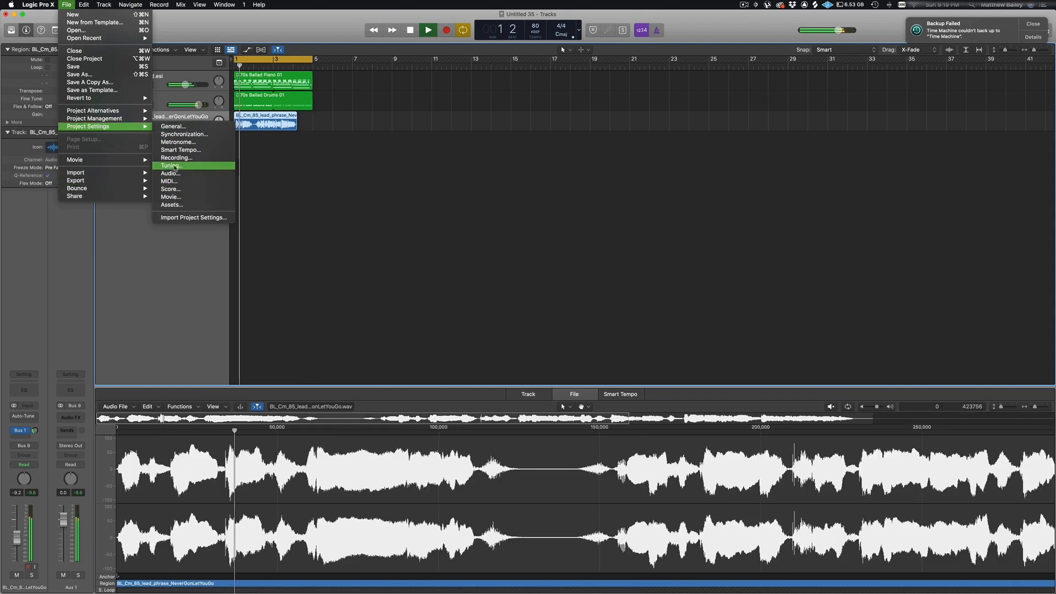
Step: Reopen Tuning, drag Tune to -99 cents, restore -31.6 cents, and close settings
{"action": "left_click", "coordinate": [170, 166]}
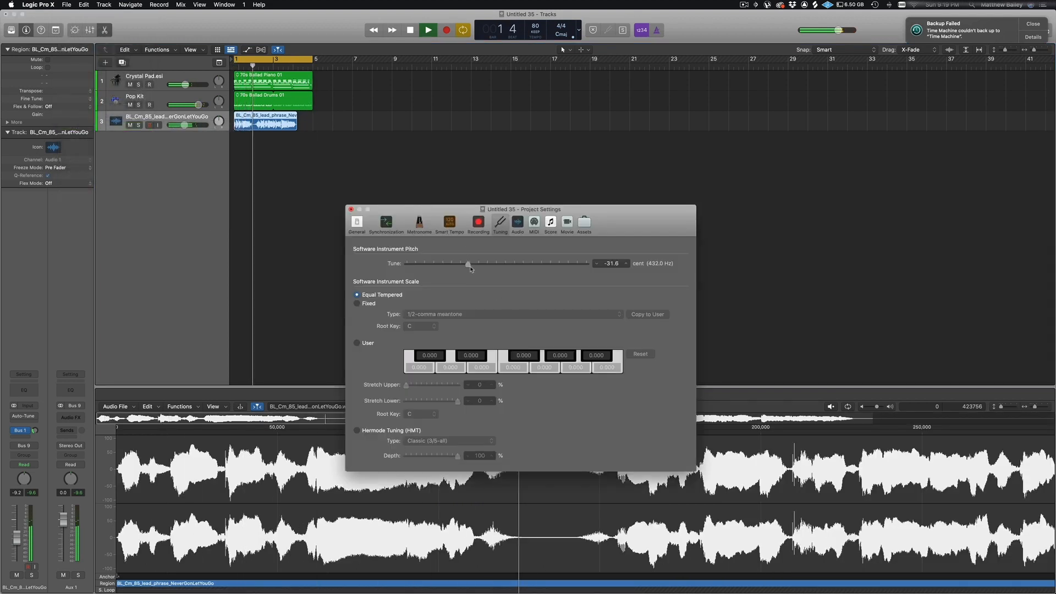
{"action": "left_click_drag", "start_coordinate": [469, 264], "coordinate": [573, 264]}
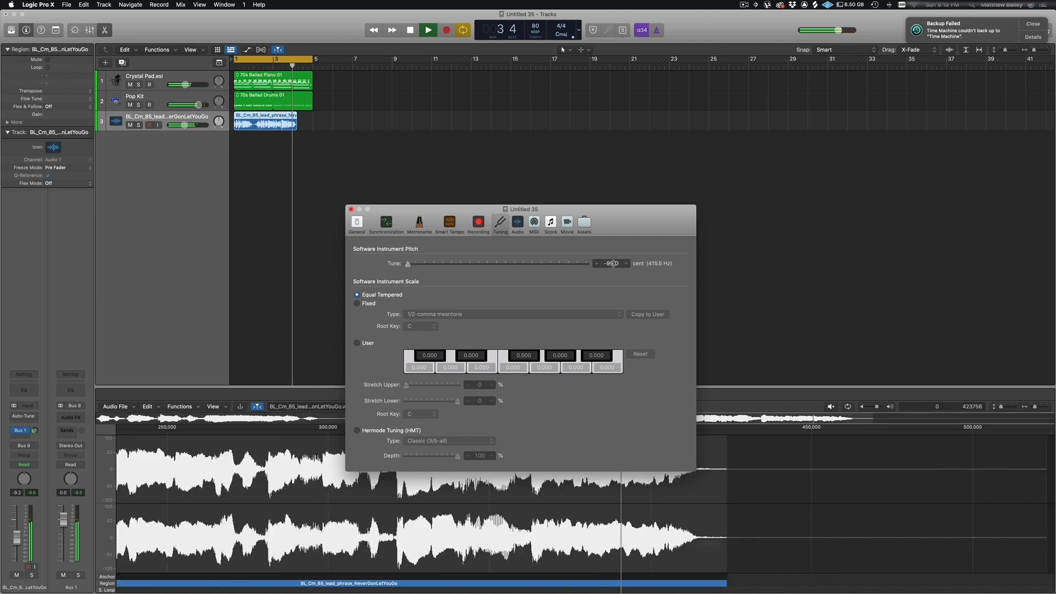
{"action": "left_click", "coordinate": [612, 263]}
{"action": "type", "text": "-31.6"}
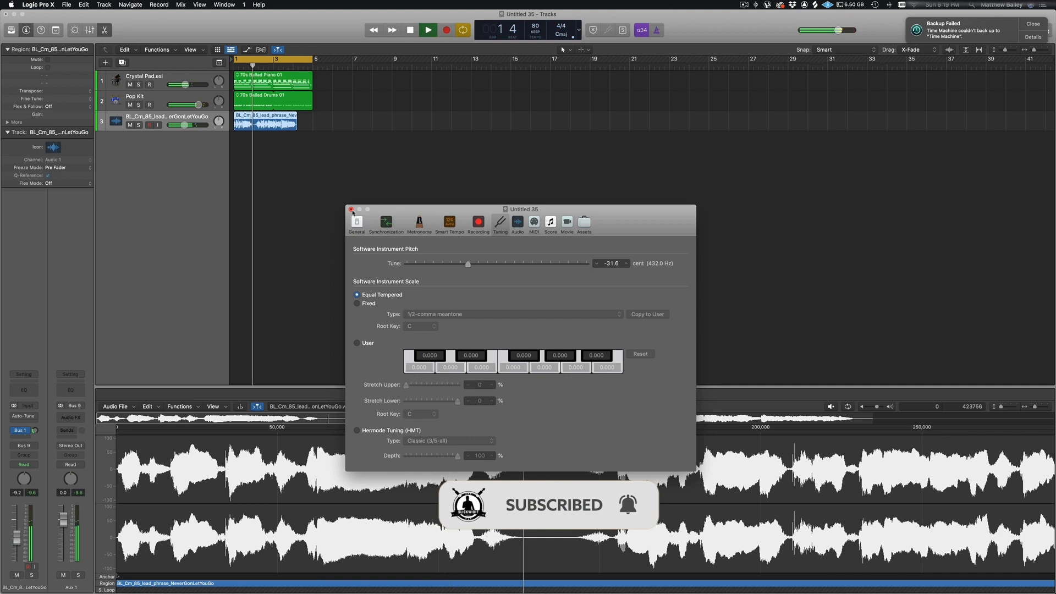
{"action": "left_click", "coordinate": [351, 210]}
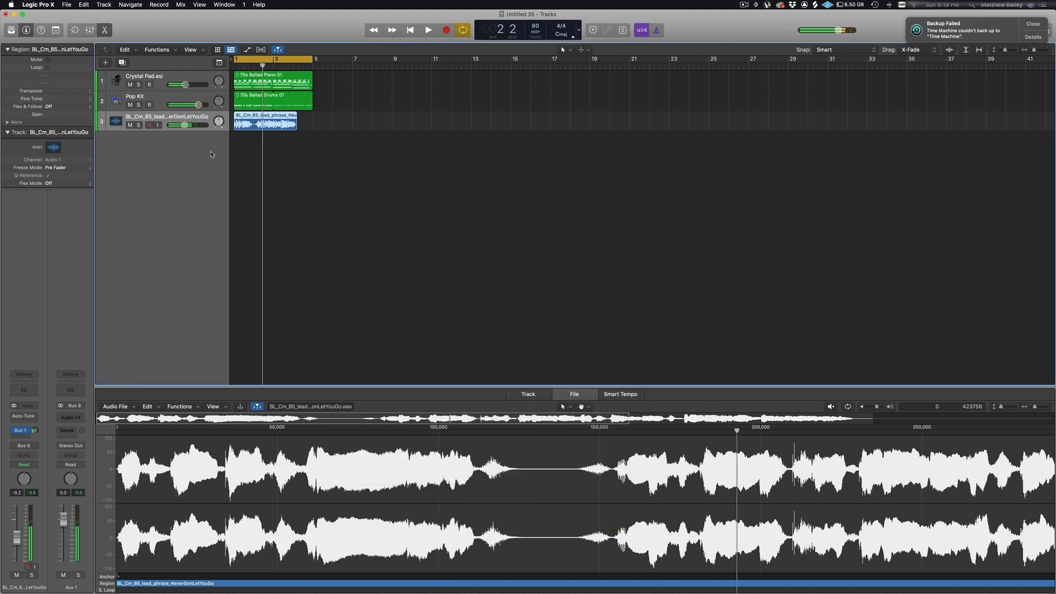